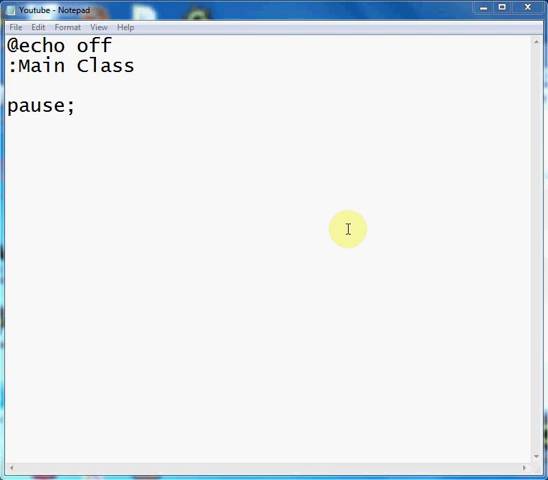
mouse_move(392, 90)
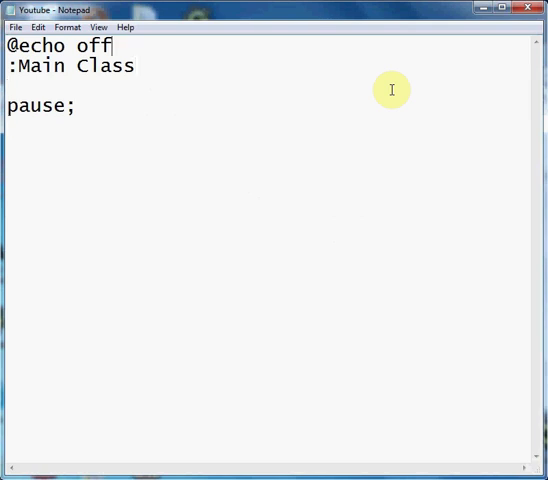
Write the line 'echo What is your name:' under :Main Class and begin the next line.
text(ec)
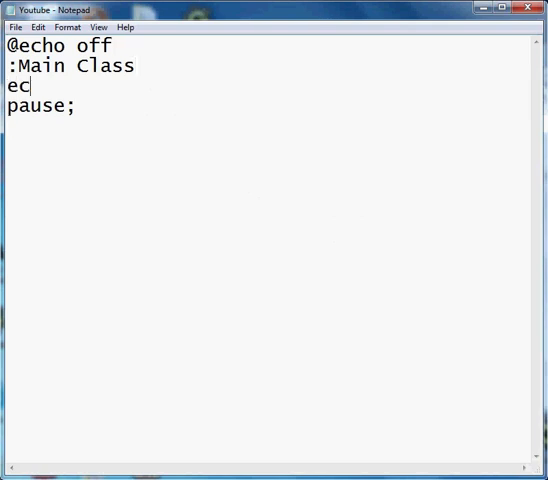
text(ho)
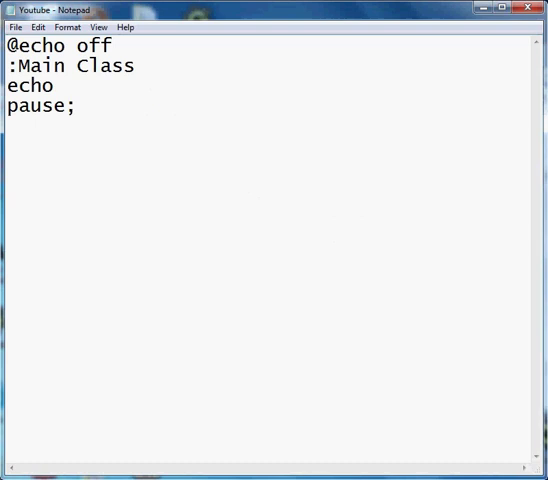
text(What is)
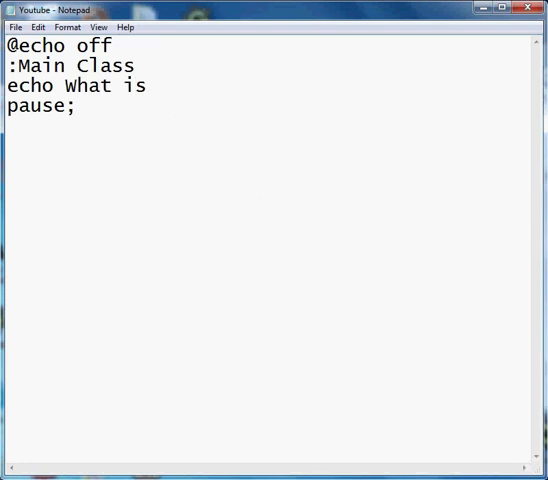
text(your name:)
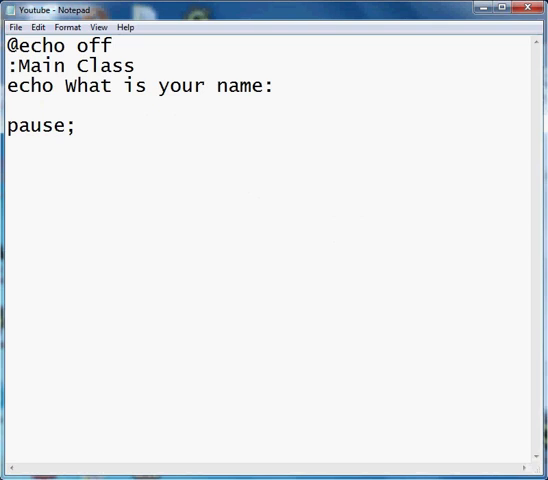
text(s)
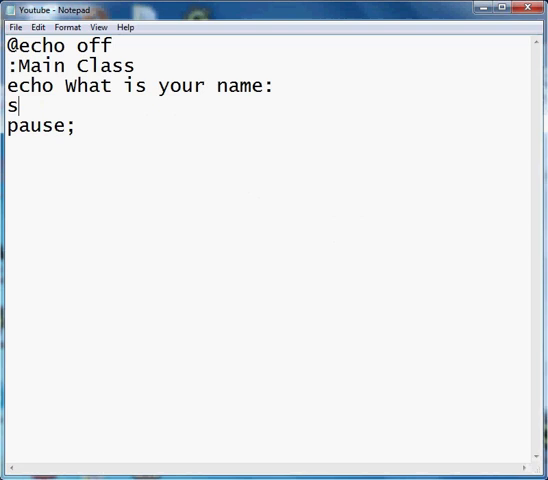
Write the line 'set /p Name=' to store the input, then begin the following echo line.
text(et /p)
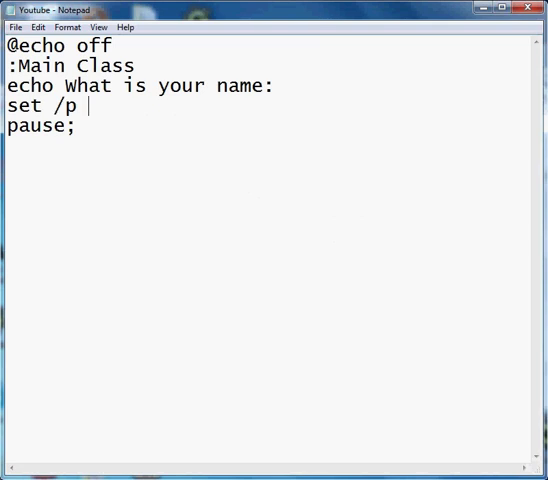
text(Name=)
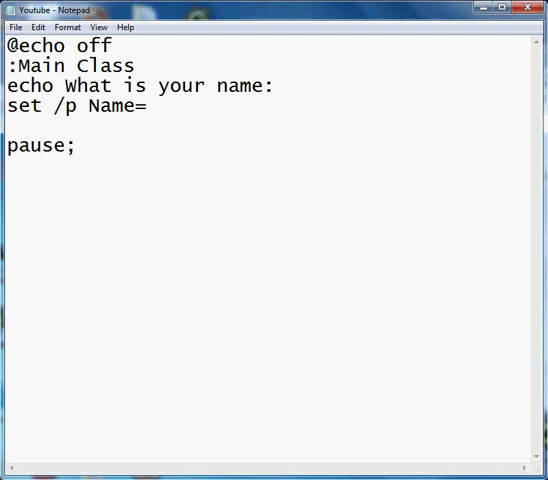
text(ec)
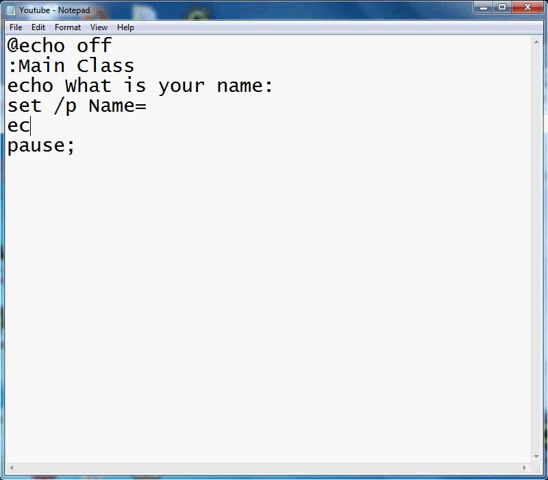
Write 'echo The name you have enter is %Name%' above the pause; line.
text(ho)
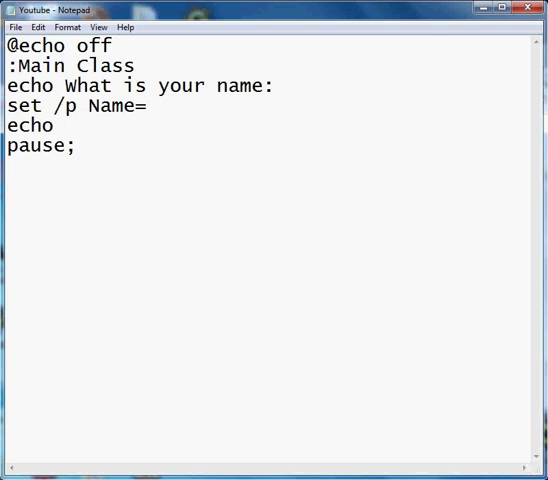
text(The name yo)
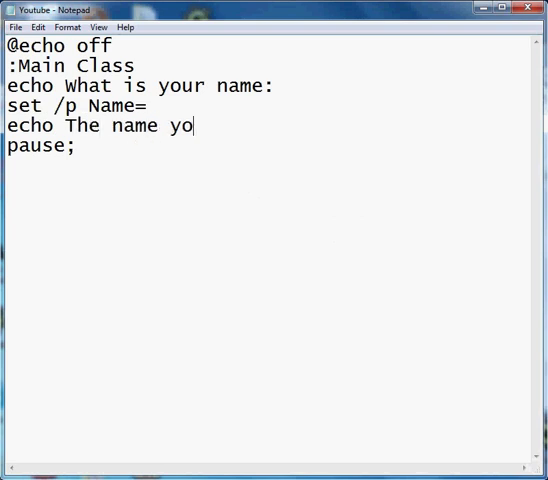
text(u have enter)
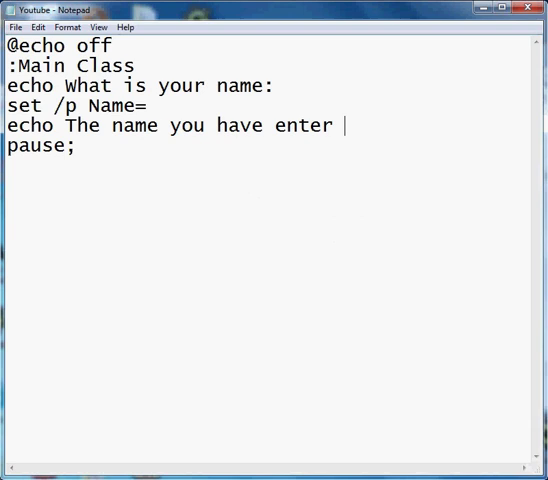
text(is)
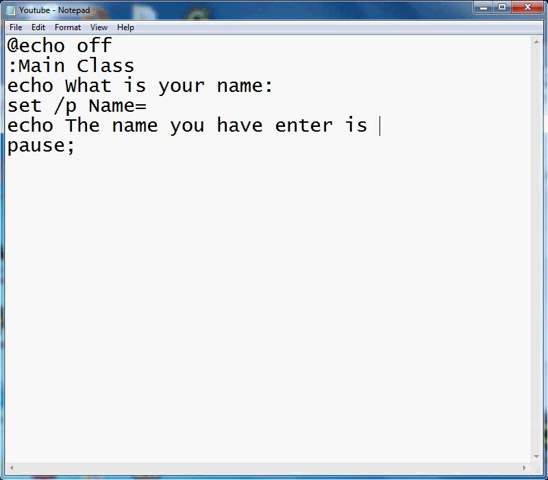
text(%)
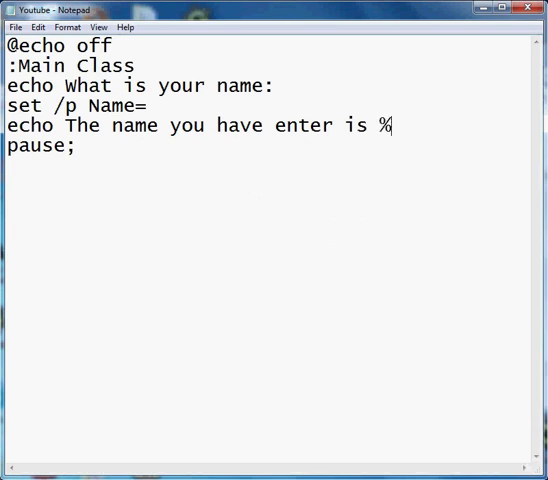
text(Name)
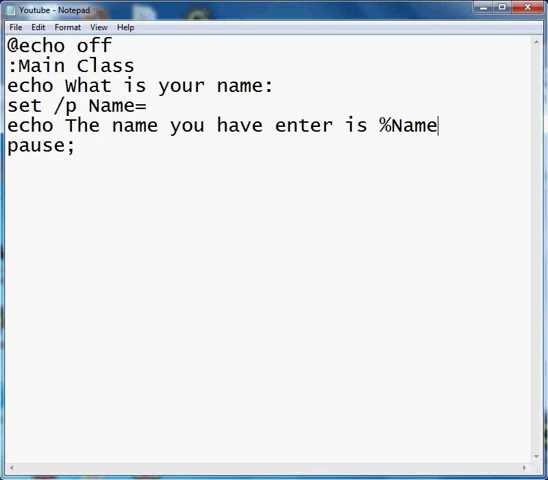
text(%)
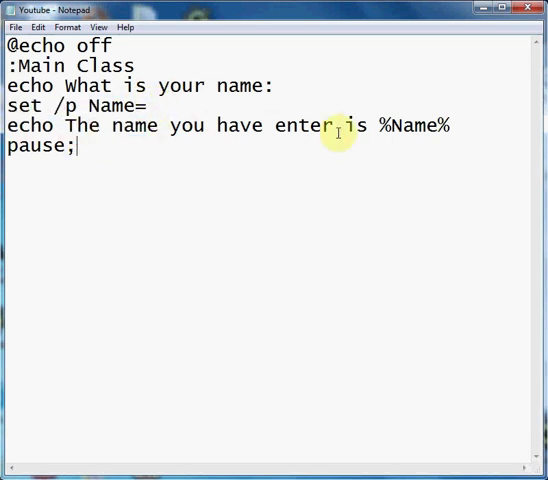
Correct 'enter' to 'entered' and highlight the Name variable in both lines.
text(d)
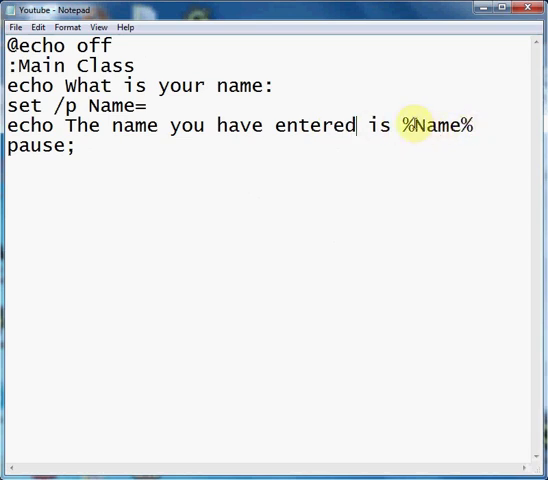
double_click(112, 104)
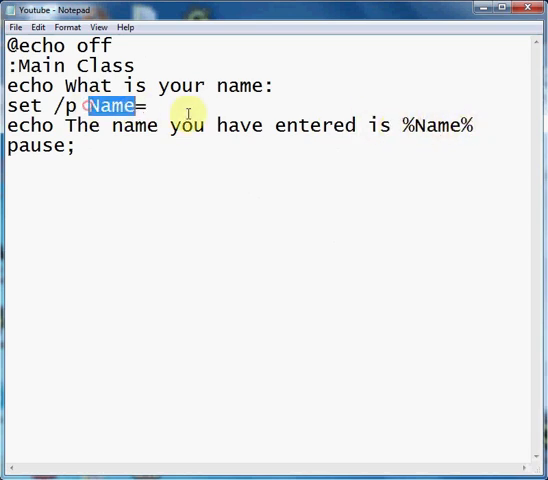
double_click(444, 126)
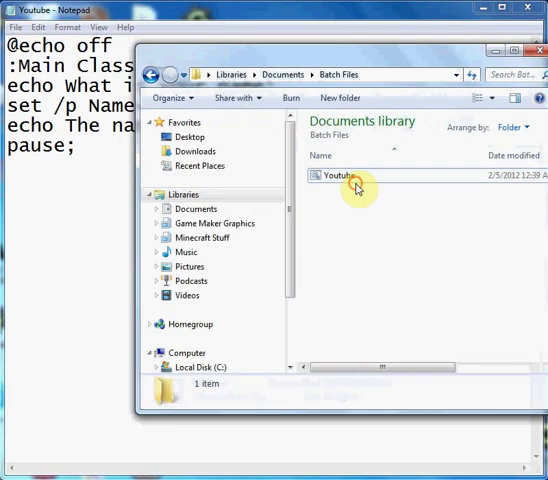
Run the Youtube batch file and answer the prompt with the name Zack.
double_click(344, 176)
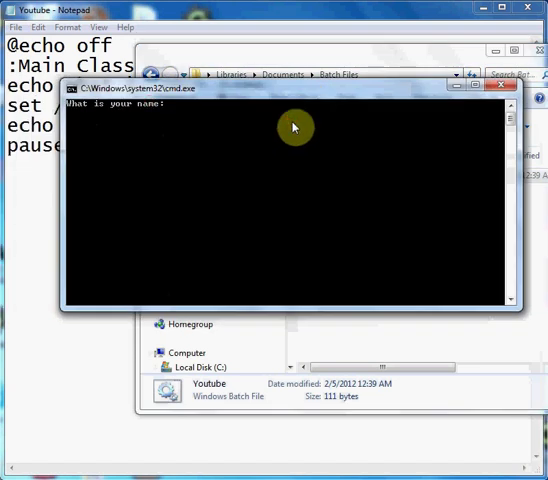
text(Zack)
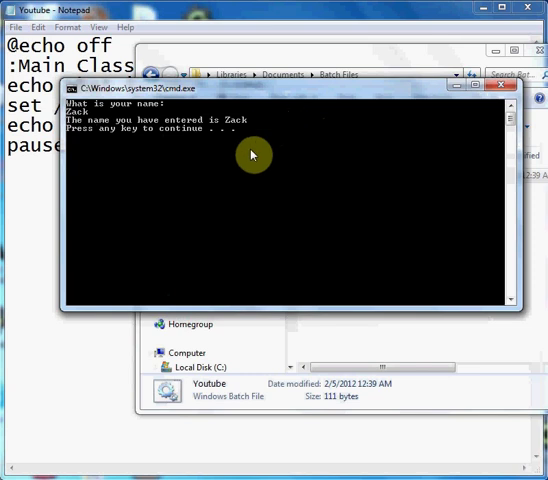
mouse_move(286, 134)
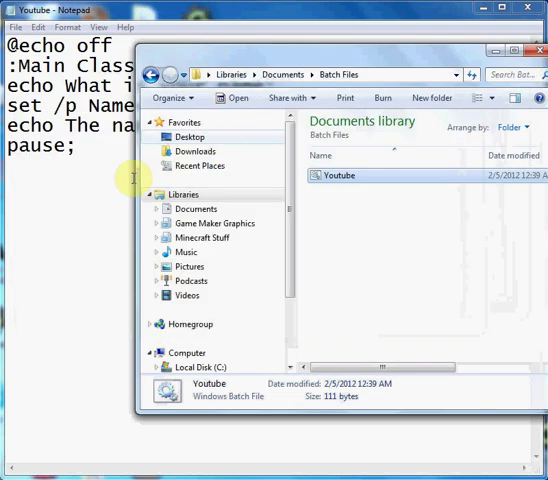
mouse_move(380, 190)
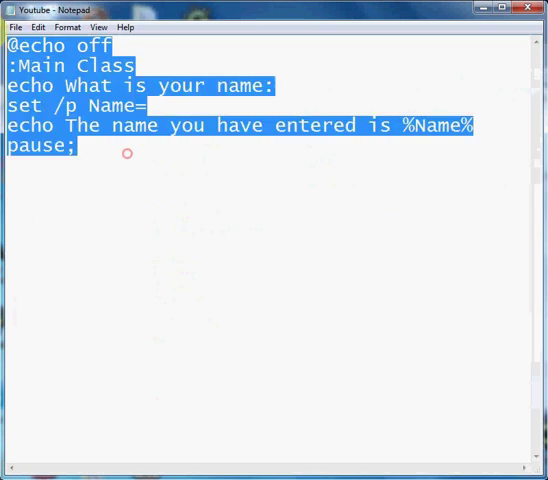
Deselect the script and rest the cursor at the end of the pause; line.
click(156, 156)
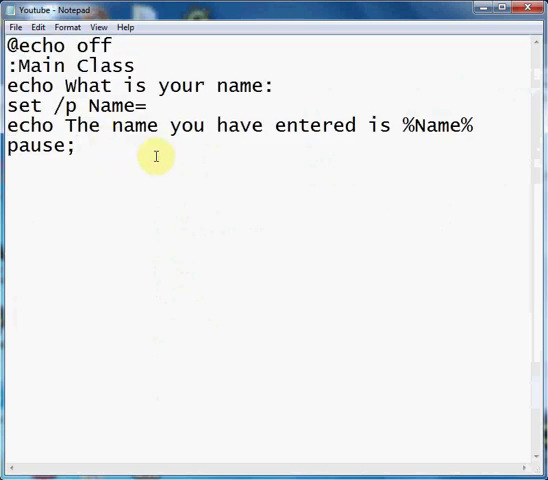
click(78, 148)
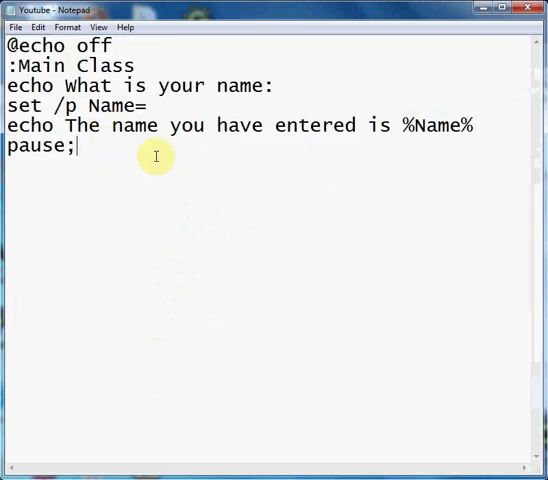